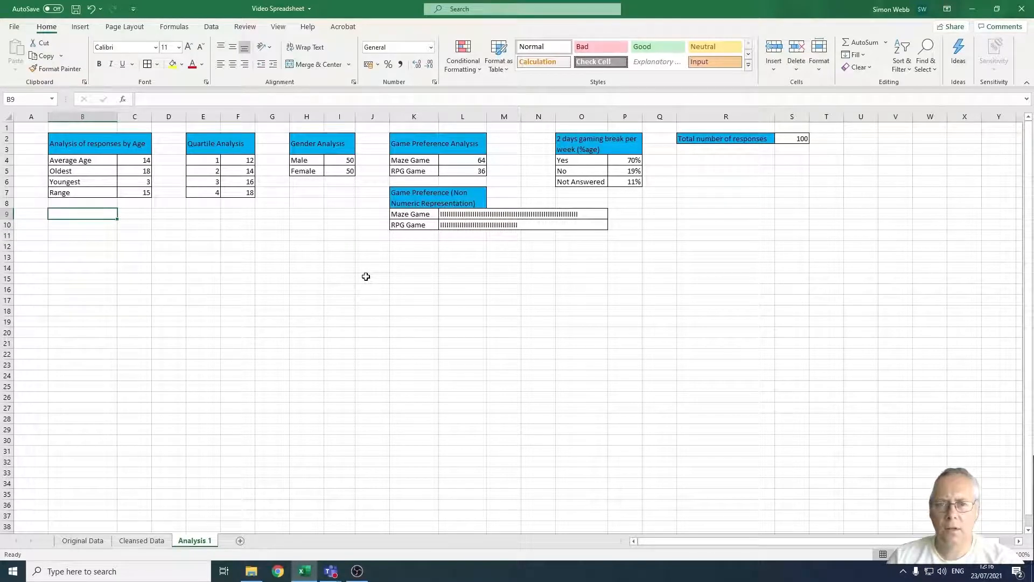
{"action": "mouse_move", "coordinate": [344, 290]}
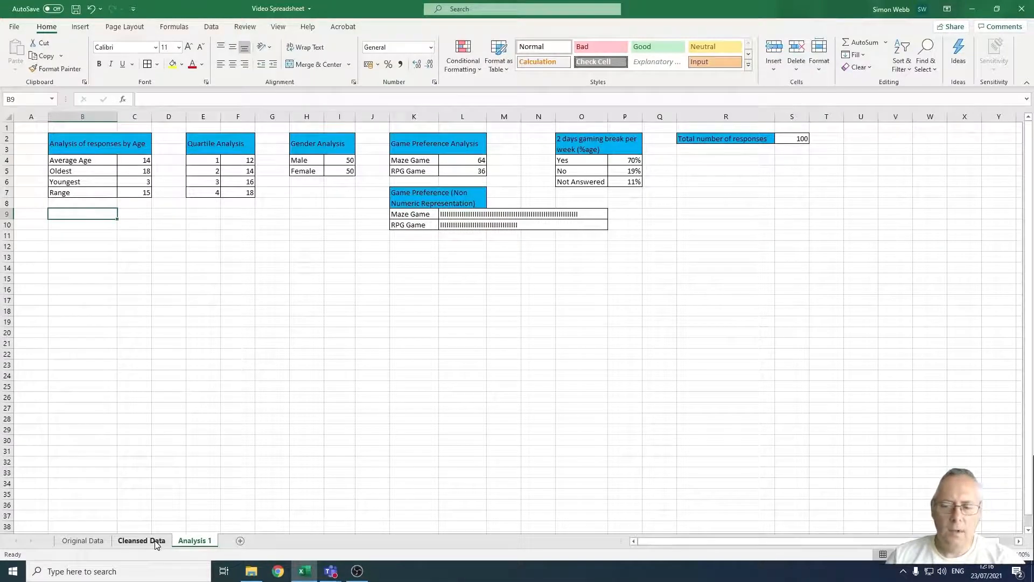
Select the Game Player Movement responses in column H of the Cleansed Data sheet, excluding the heading
{"action": "left_click", "coordinate": [140, 539]}
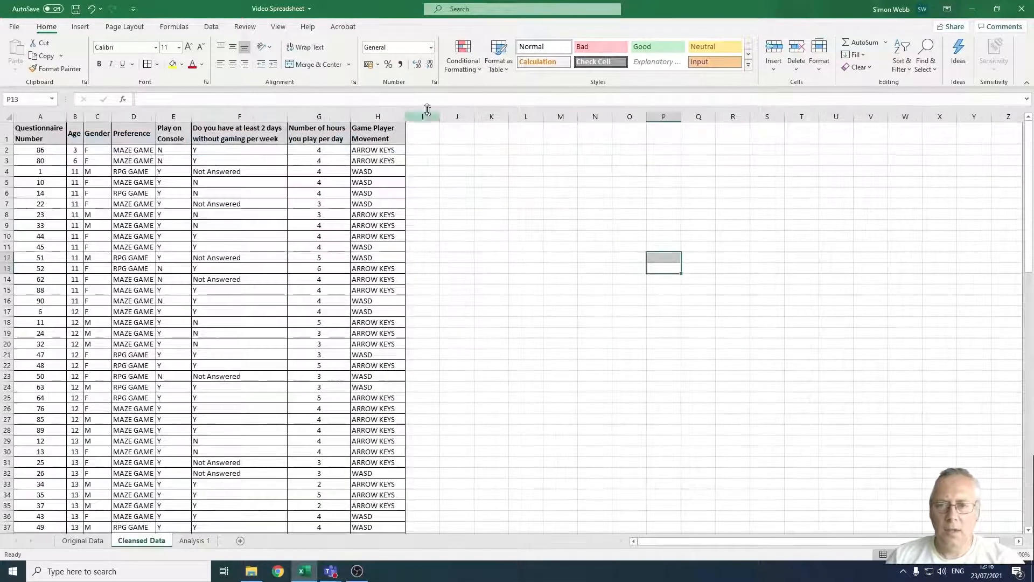
{"action": "left_click", "coordinate": [377, 116]}
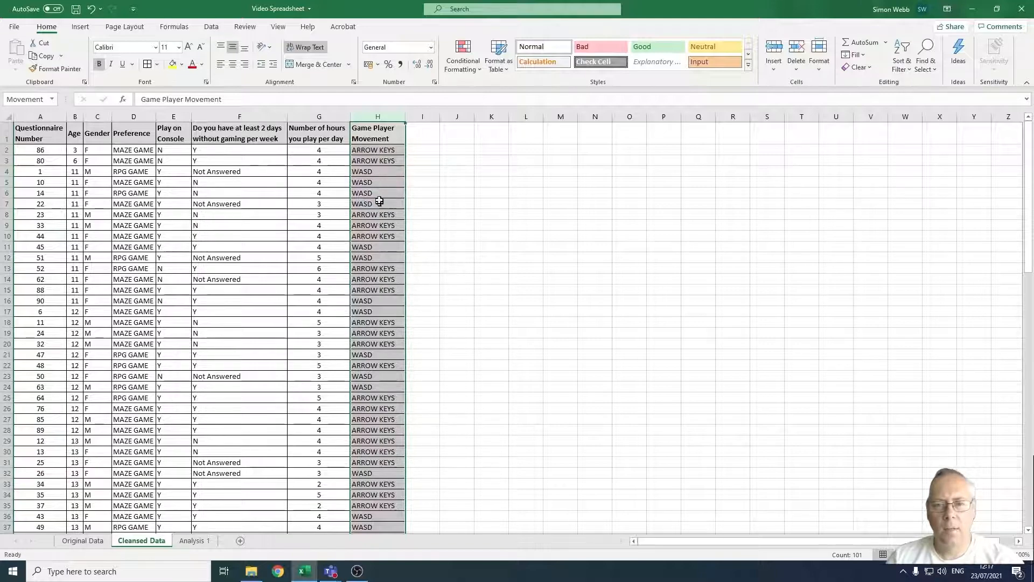
{"action": "mouse_move", "coordinate": [491, 198]}
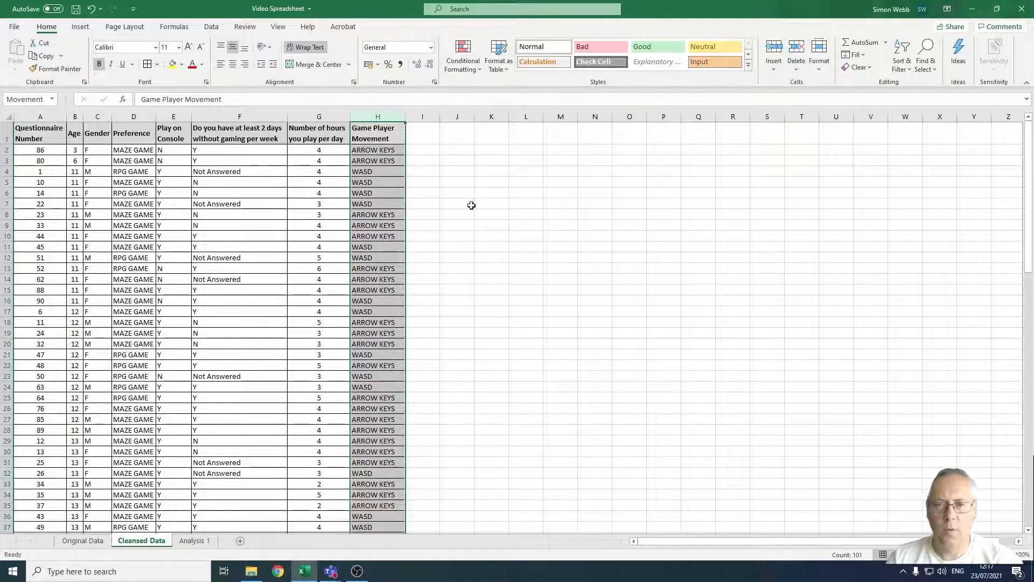
{"action": "left_click", "coordinate": [526, 225]}
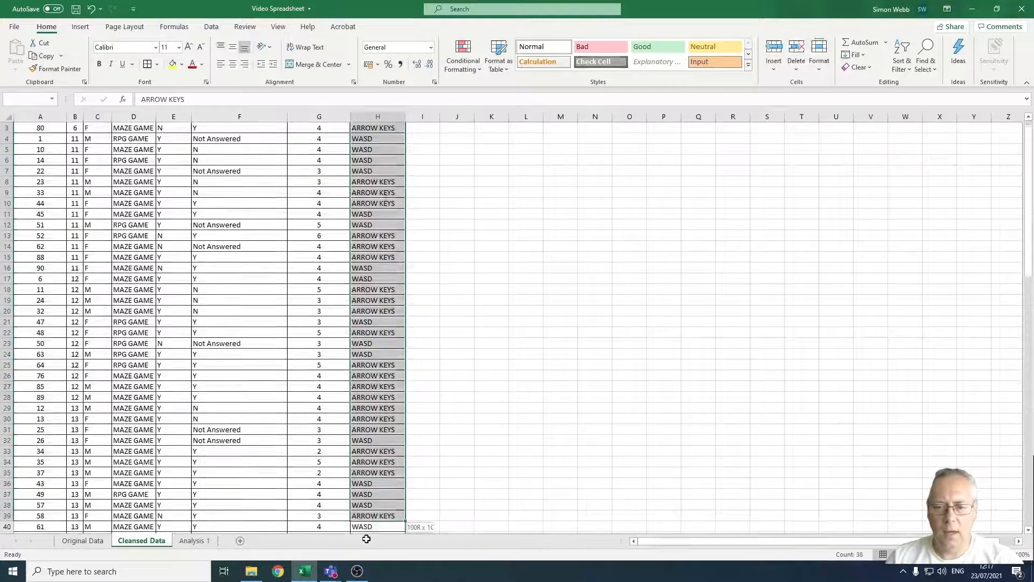
{"action": "scroll", "scroll_direction": "down", "scroll_amount": 3}
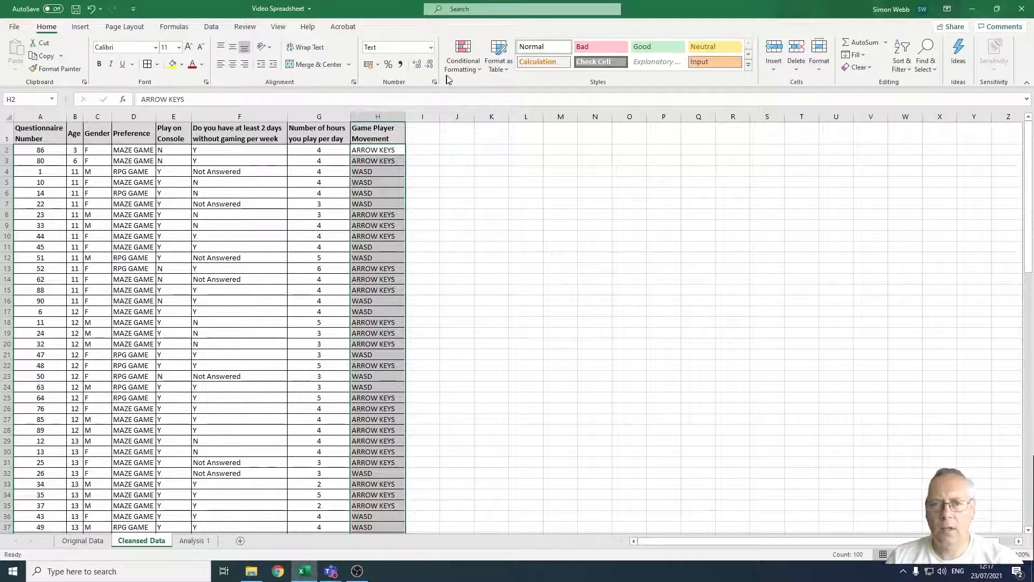
Start a new rule formatting only cells whose value equals 'Arrow Keys', format not yet chosen
{"action": "left_click", "coordinate": [462, 56]}
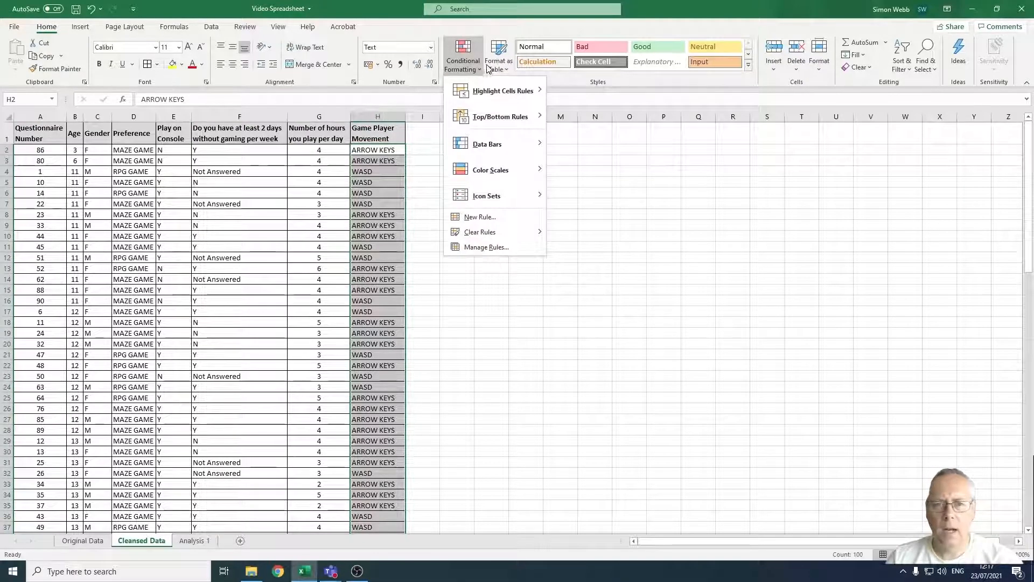
{"action": "mouse_move", "coordinate": [479, 217]}
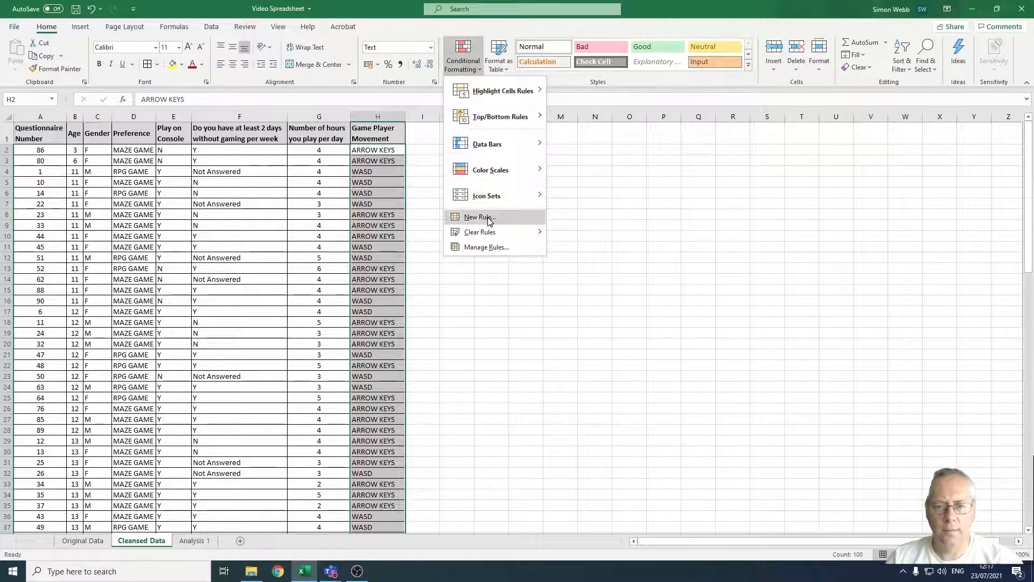
{"action": "left_click", "coordinate": [477, 216]}
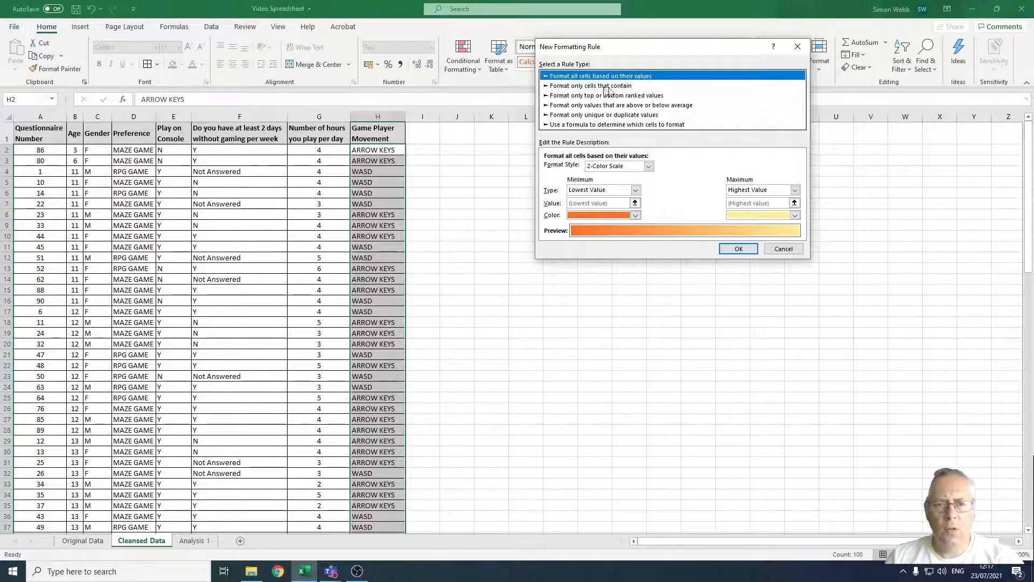
{"action": "left_click", "coordinate": [591, 86]}
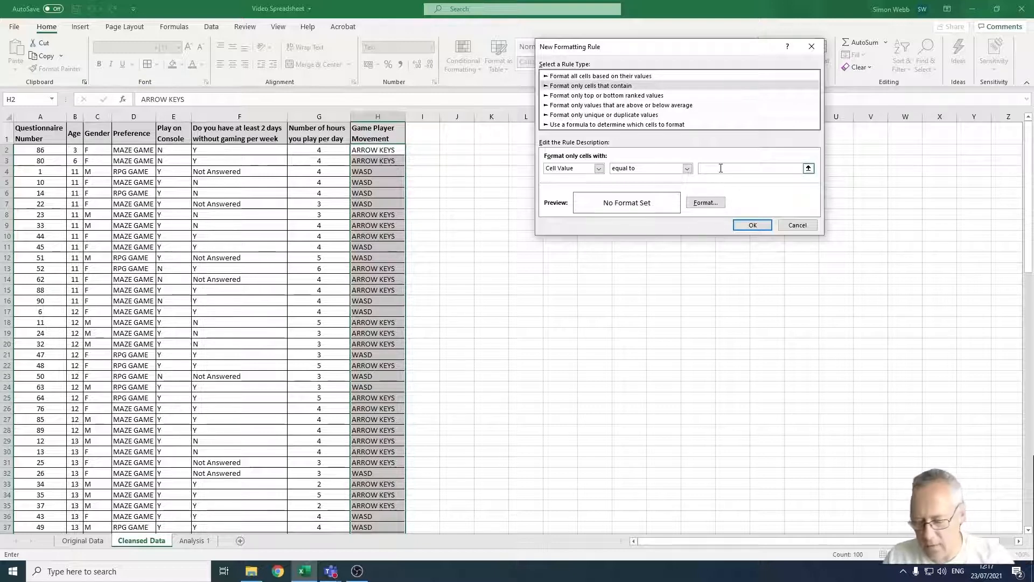
{"action": "type", "text": "Arrow"}
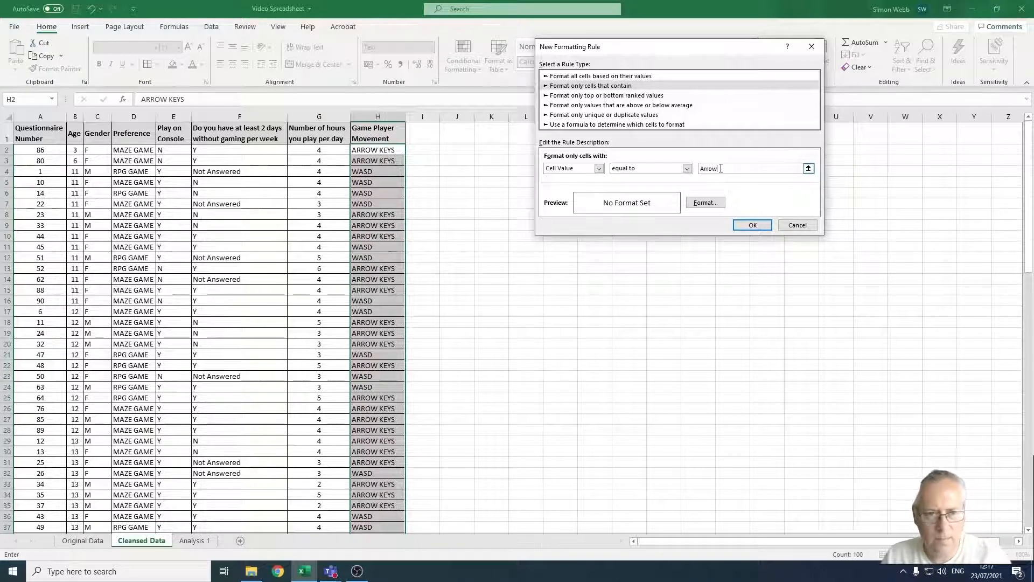
{"action": "type", "text": "Keys"}
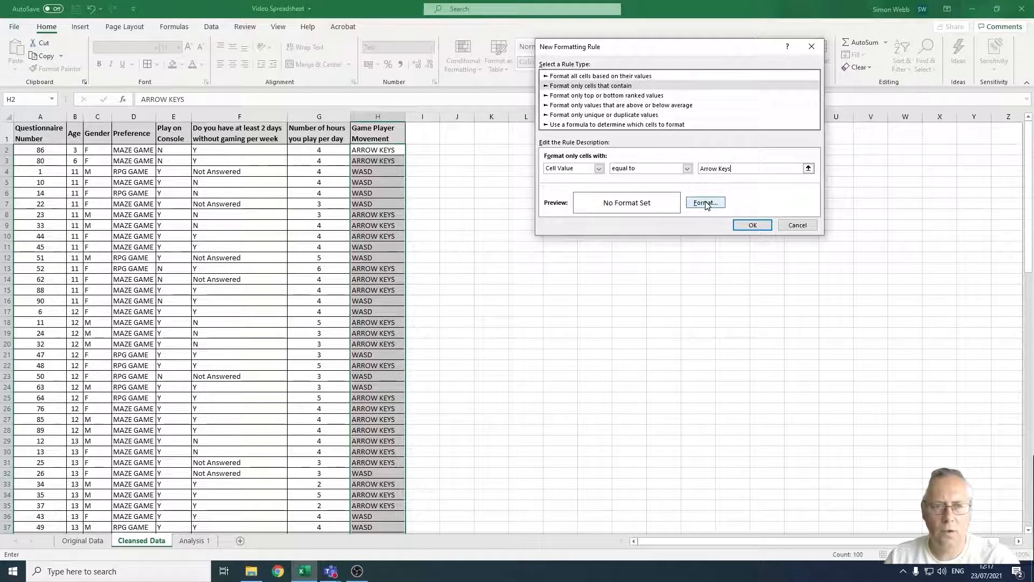
Choose a red fill for the Arrow Keys rule and apply it to the movement cells
{"action": "left_click", "coordinate": [704, 203]}
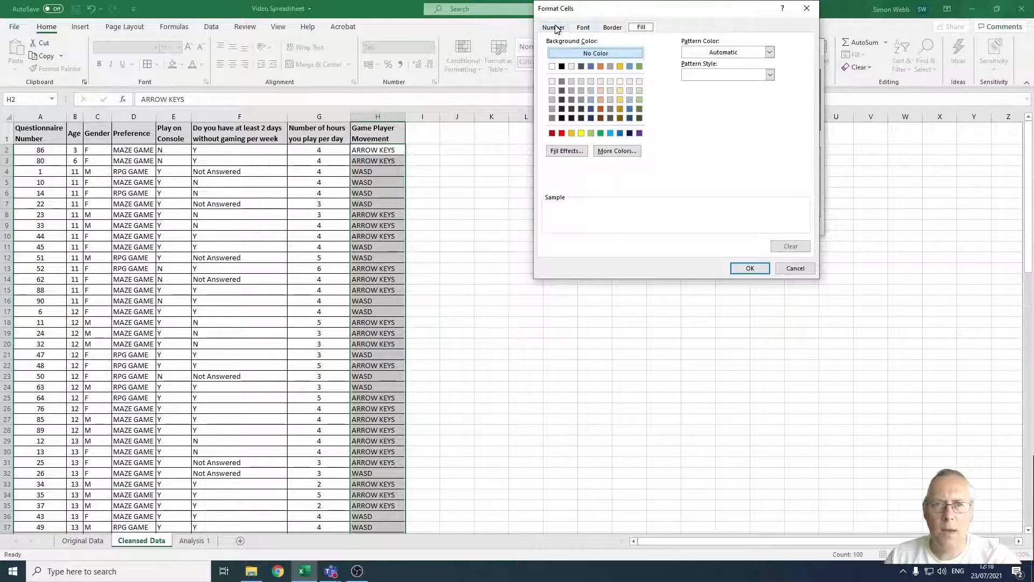
{"action": "left_click", "coordinate": [552, 27]}
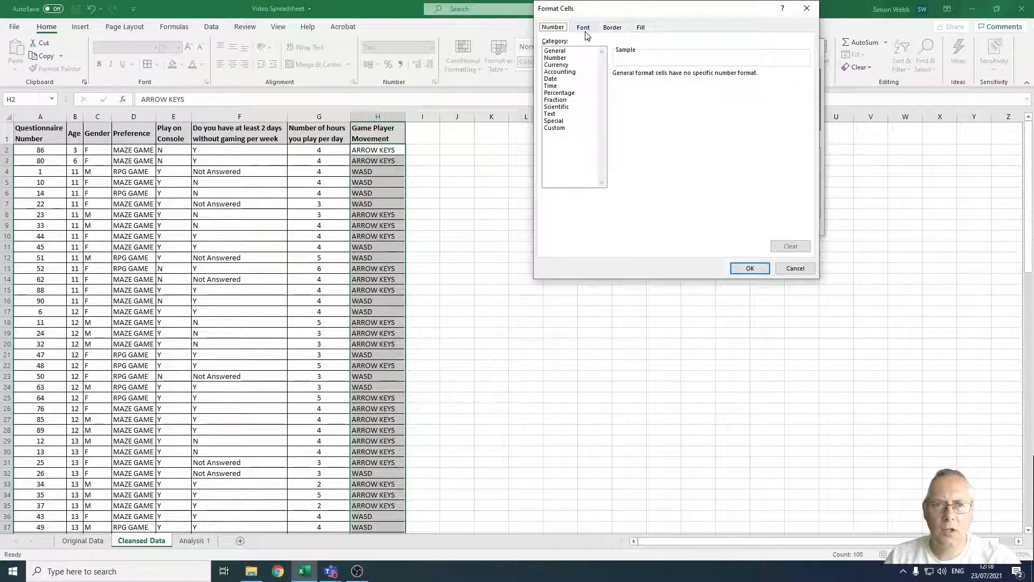
{"action": "left_click", "coordinate": [582, 27]}
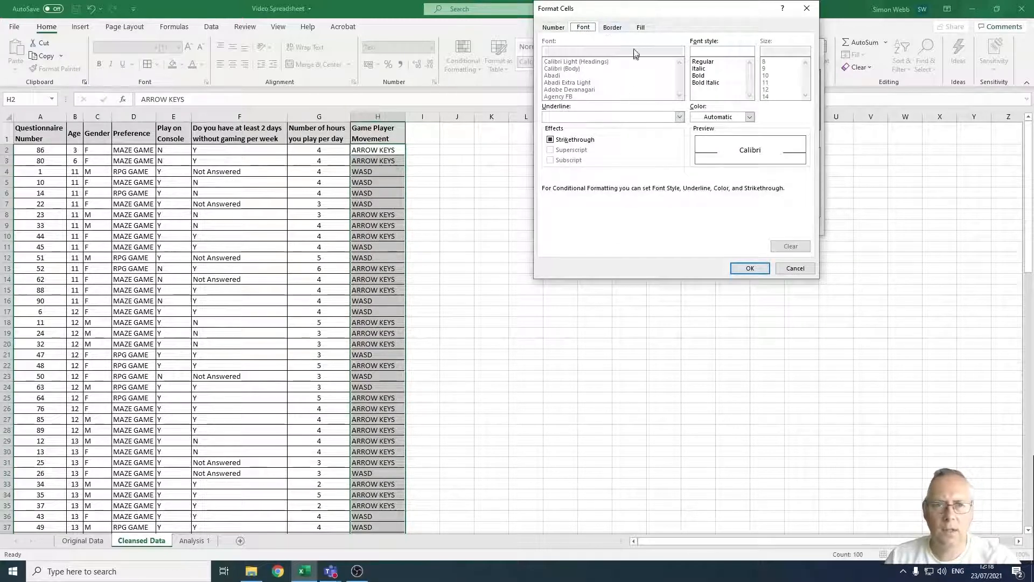
{"action": "left_click", "coordinate": [610, 27]}
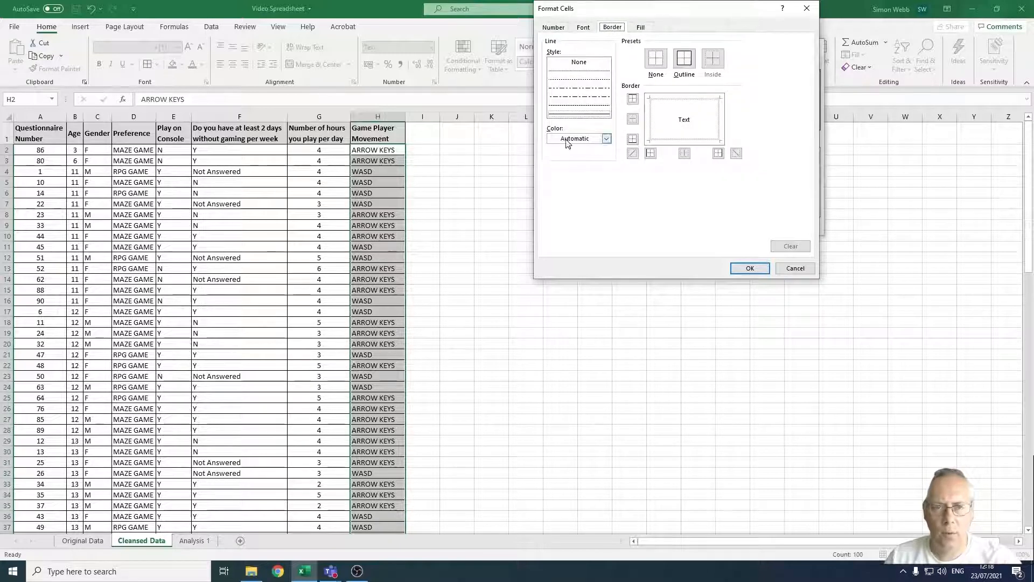
{"action": "left_click", "coordinate": [640, 27]}
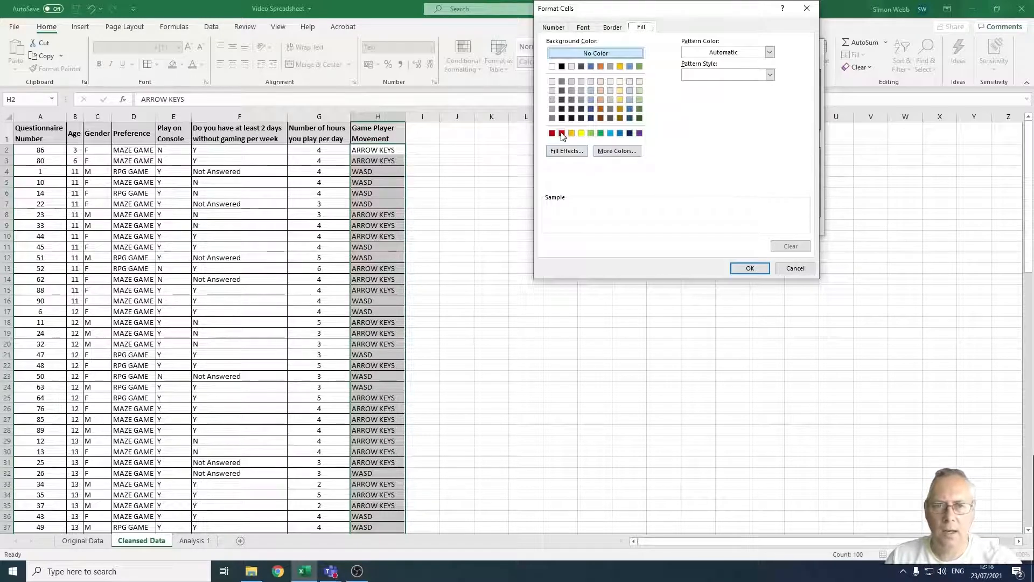
{"action": "left_click", "coordinate": [552, 132]}
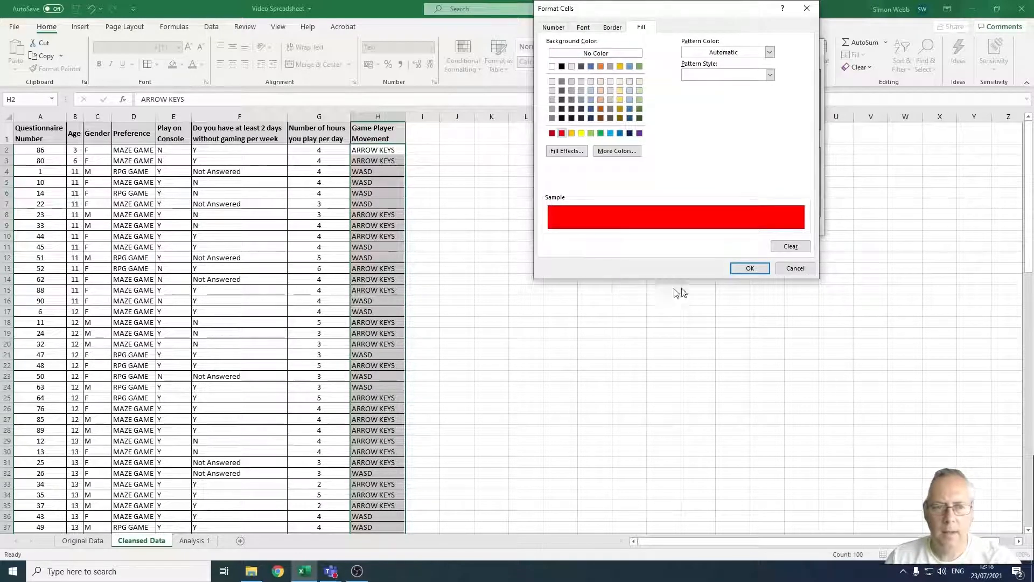
{"action": "left_click", "coordinate": [750, 268]}
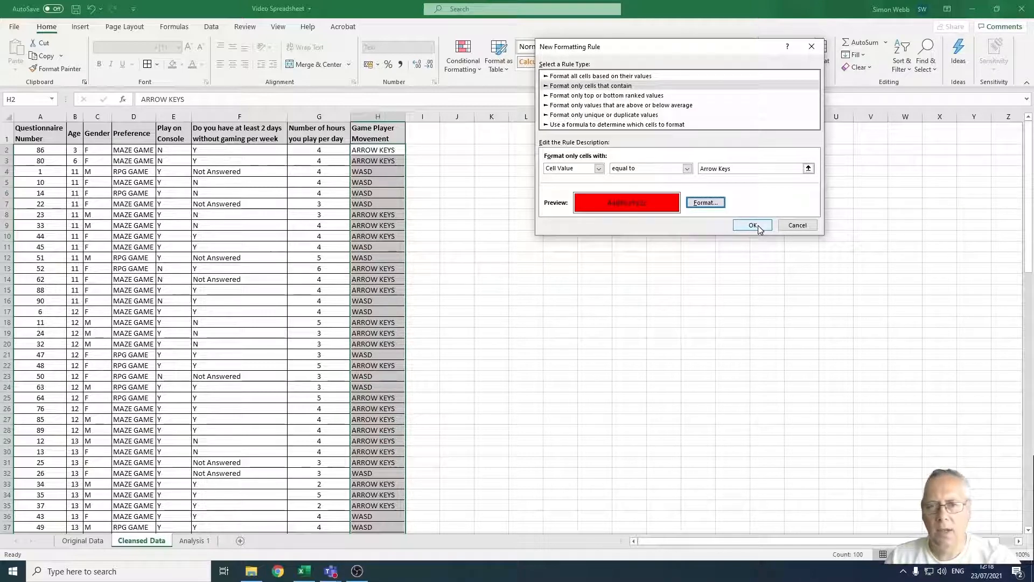
{"action": "left_click", "coordinate": [753, 225]}
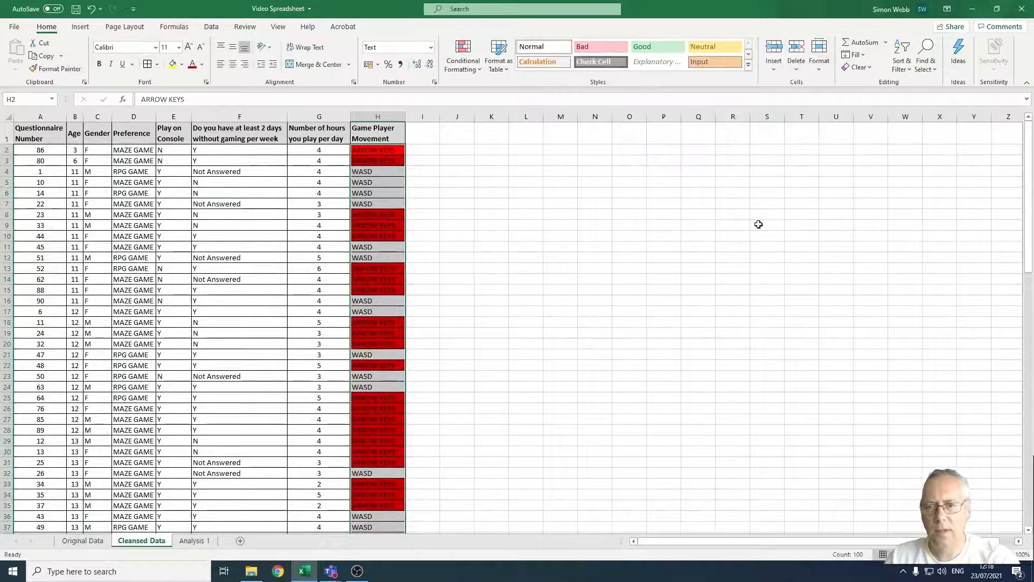
{"action": "mouse_move", "coordinate": [433, 315]}
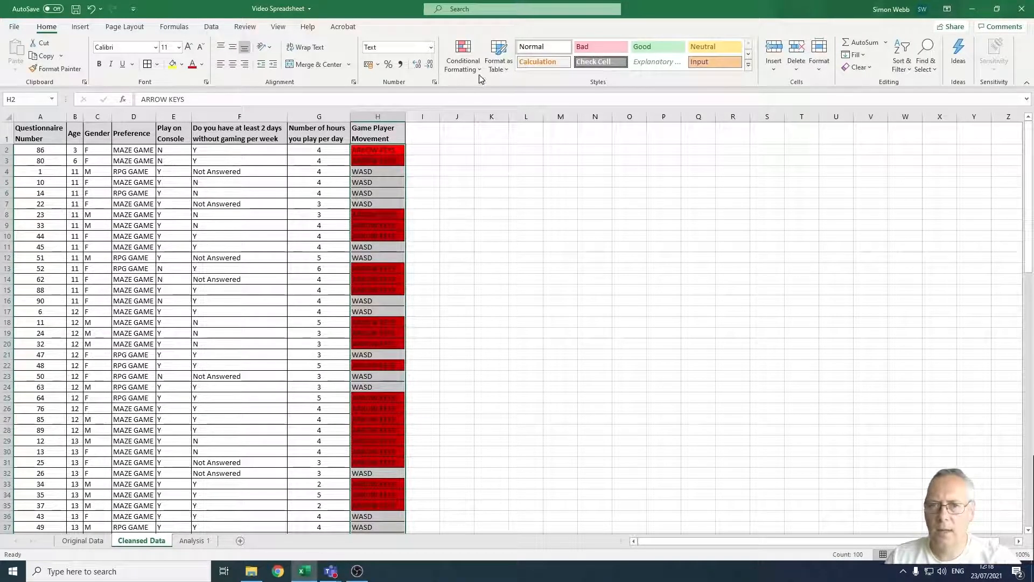
From the Rules Manager, start a second rule for cells whose value equals 'WASD'
{"action": "left_click", "coordinate": [462, 56]}
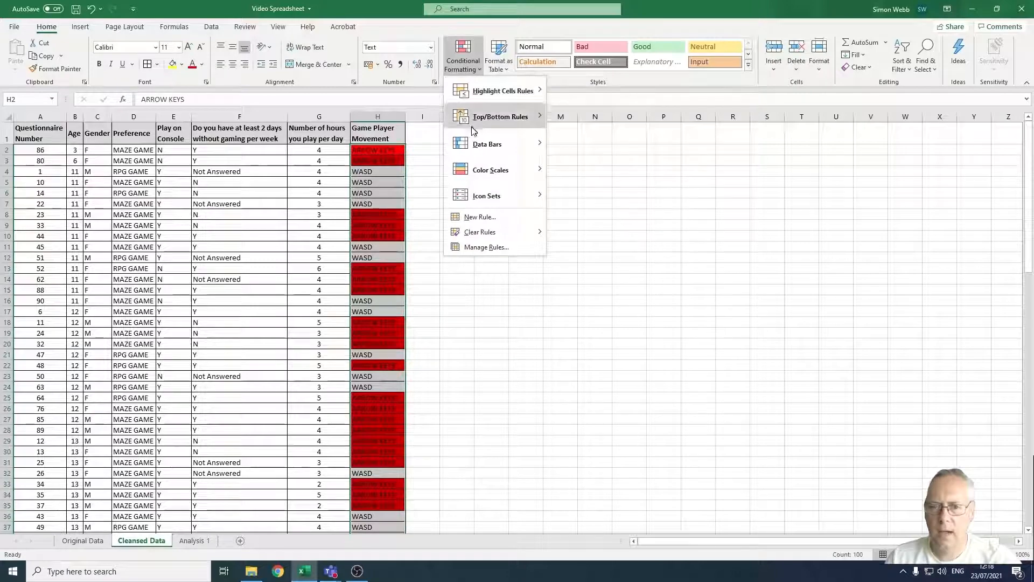
{"action": "left_click", "coordinate": [476, 252]}
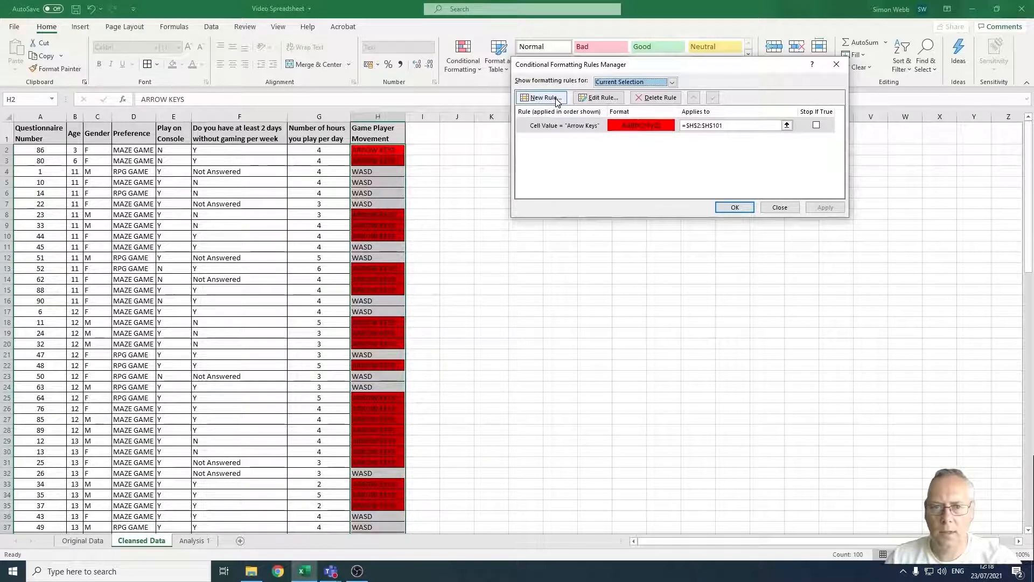
{"action": "left_click", "coordinate": [541, 97]}
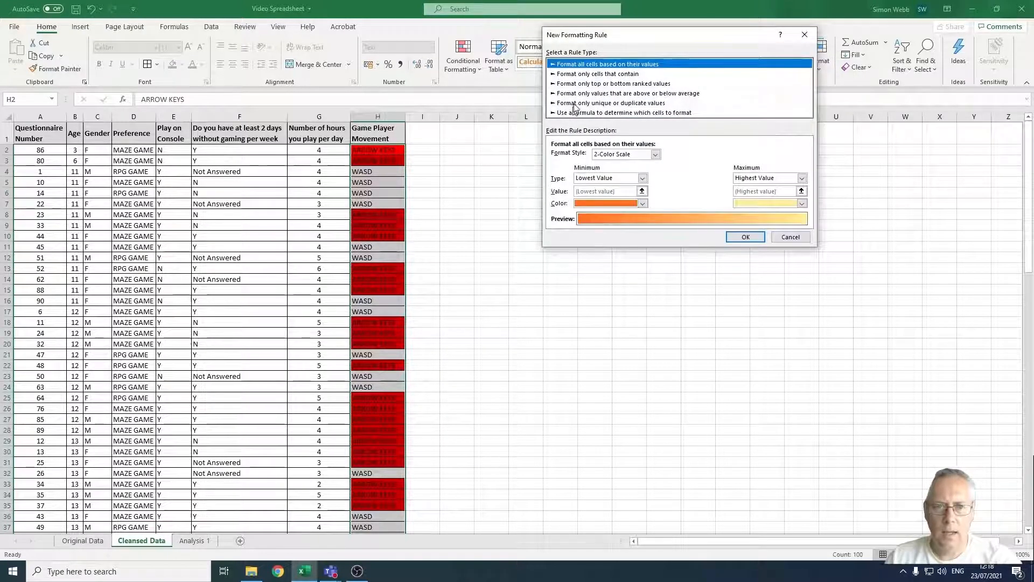
{"action": "left_click", "coordinate": [599, 73]}
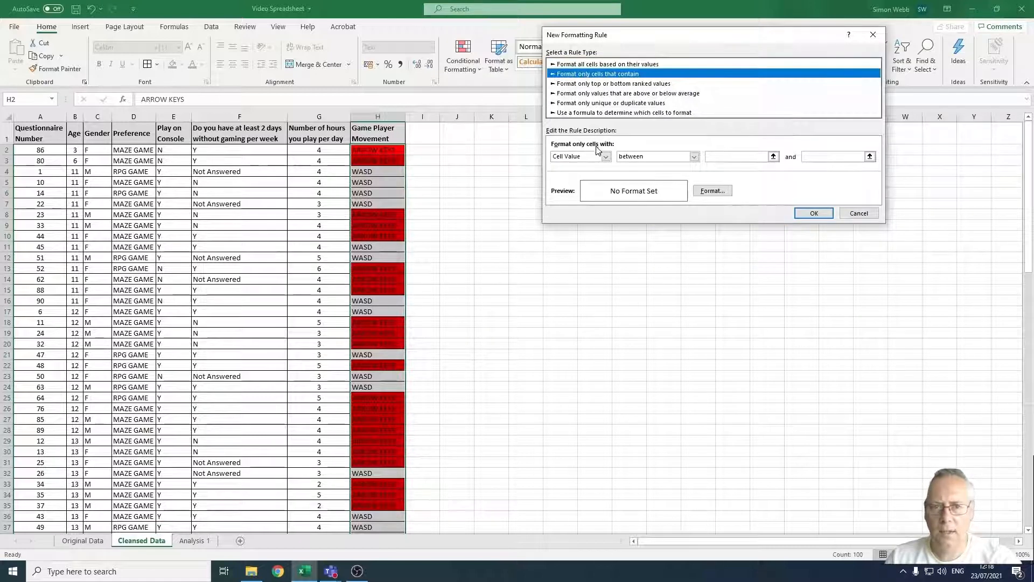
{"action": "left_click", "coordinate": [693, 156]}
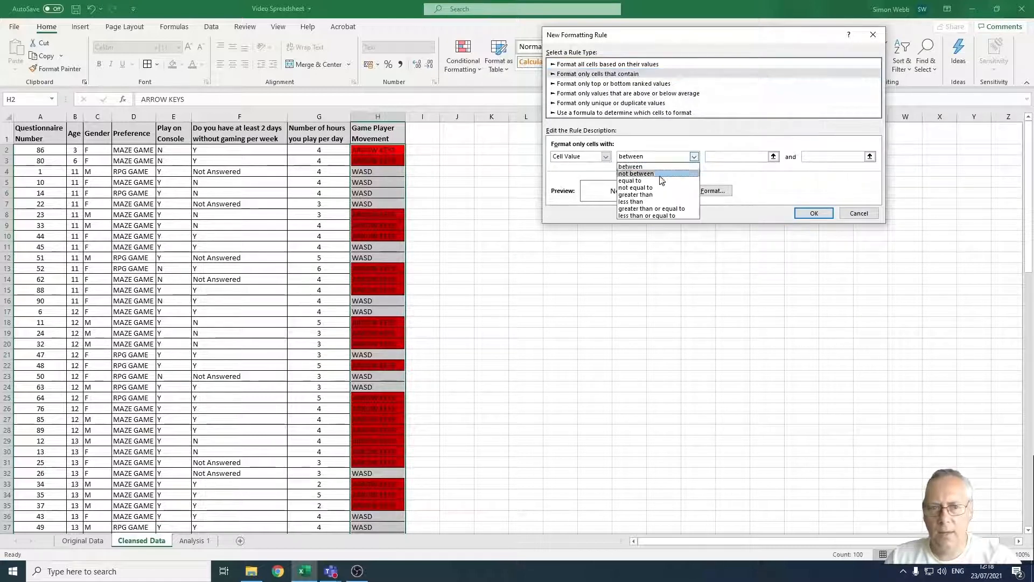
{"action": "left_click", "coordinate": [632, 179]}
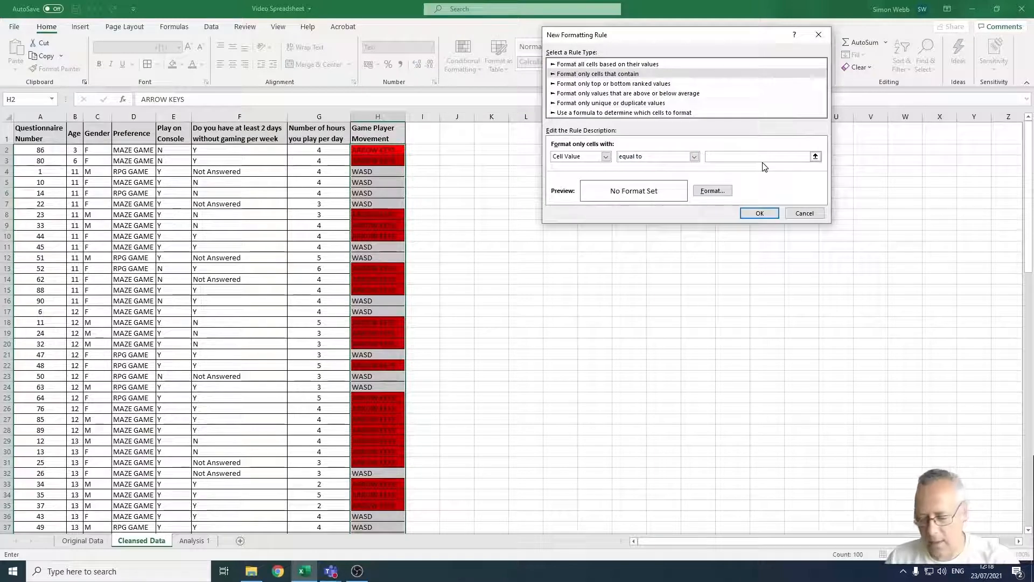
{"action": "type", "text": "WASD"}
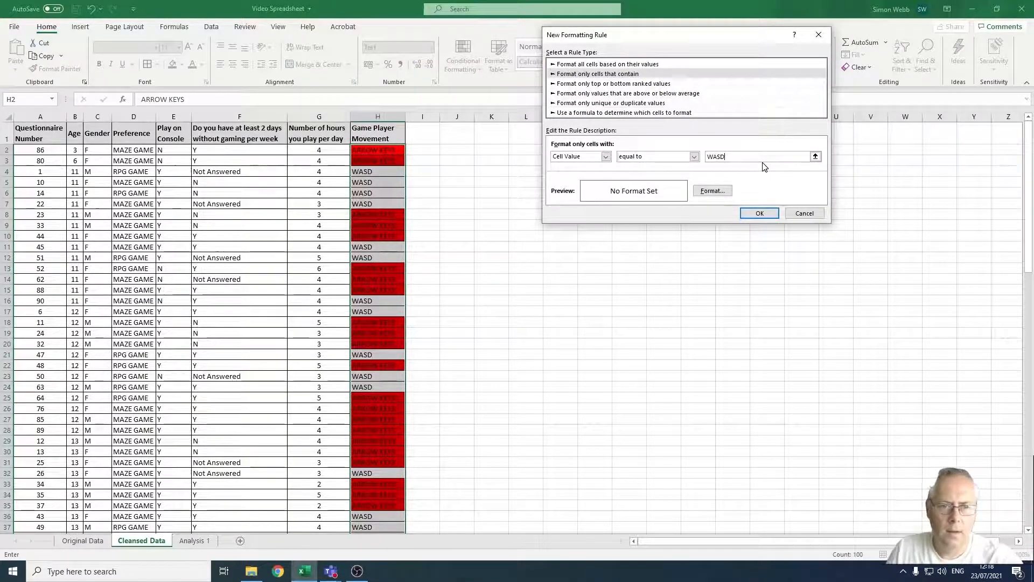
Give the WASD rule a yellow fill and apply it from the Rules Manager
{"action": "left_click", "coordinate": [713, 190]}
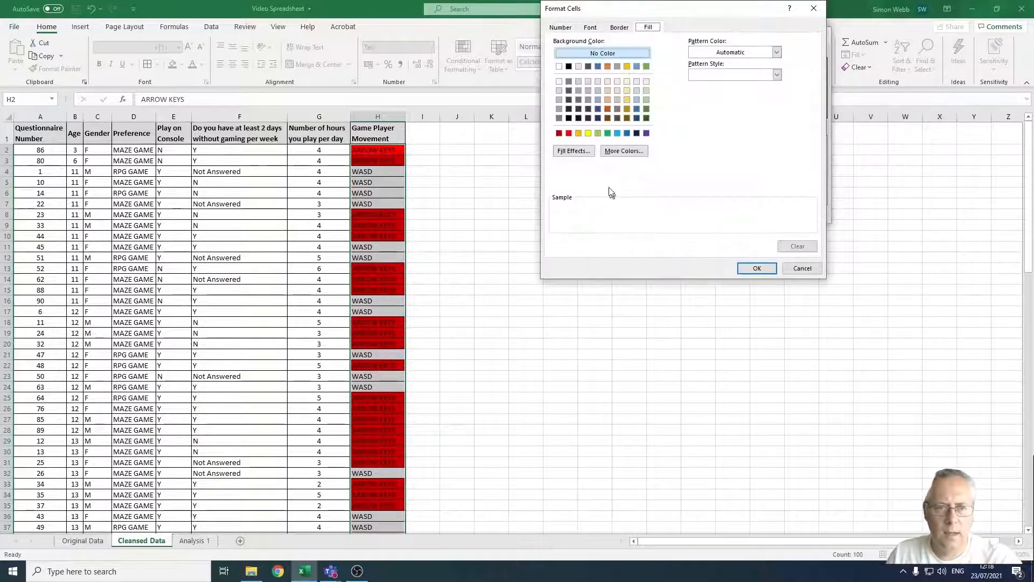
{"action": "left_click", "coordinate": [587, 133]}
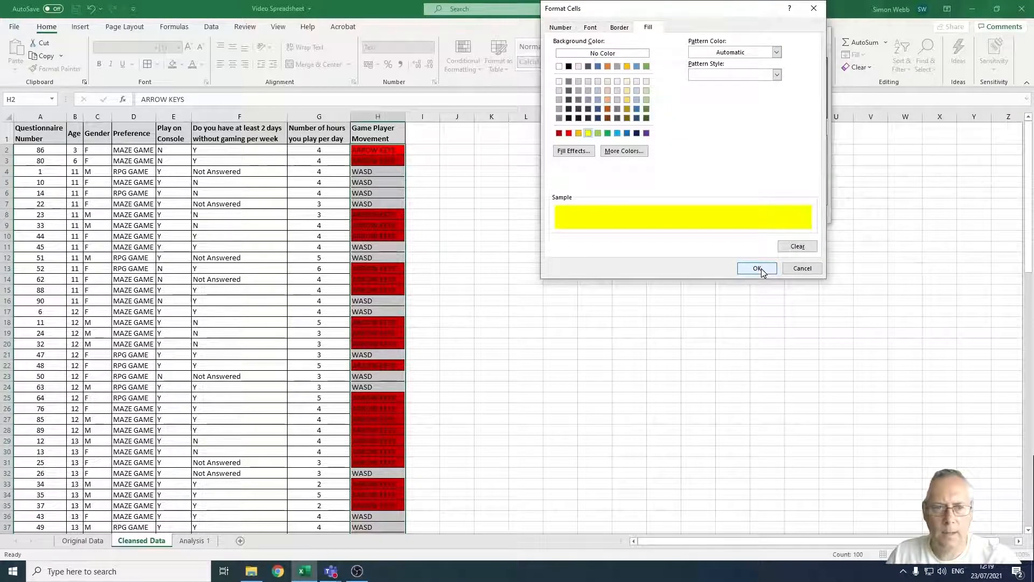
{"action": "left_click", "coordinate": [756, 269]}
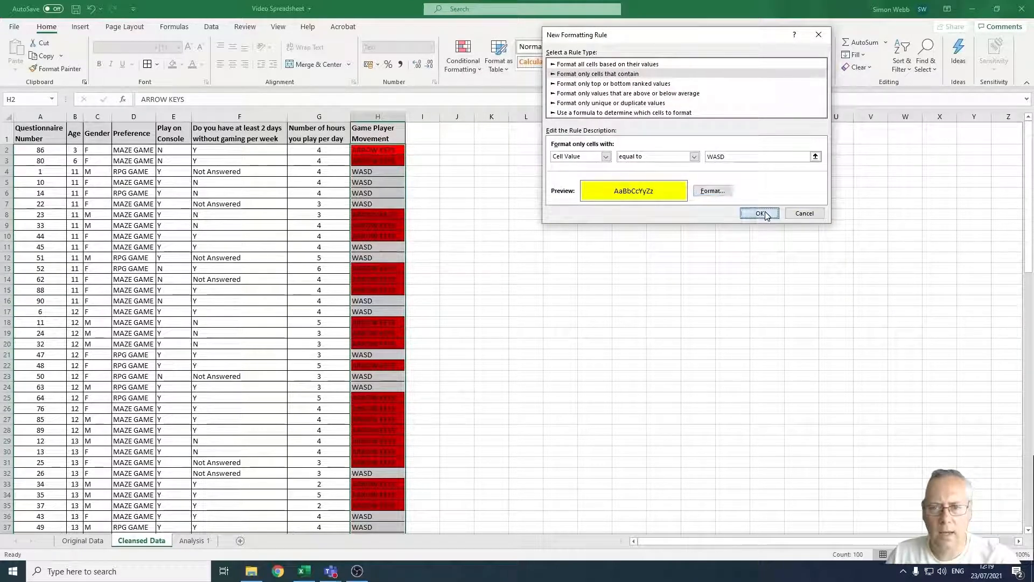
{"action": "left_click", "coordinate": [758, 213]}
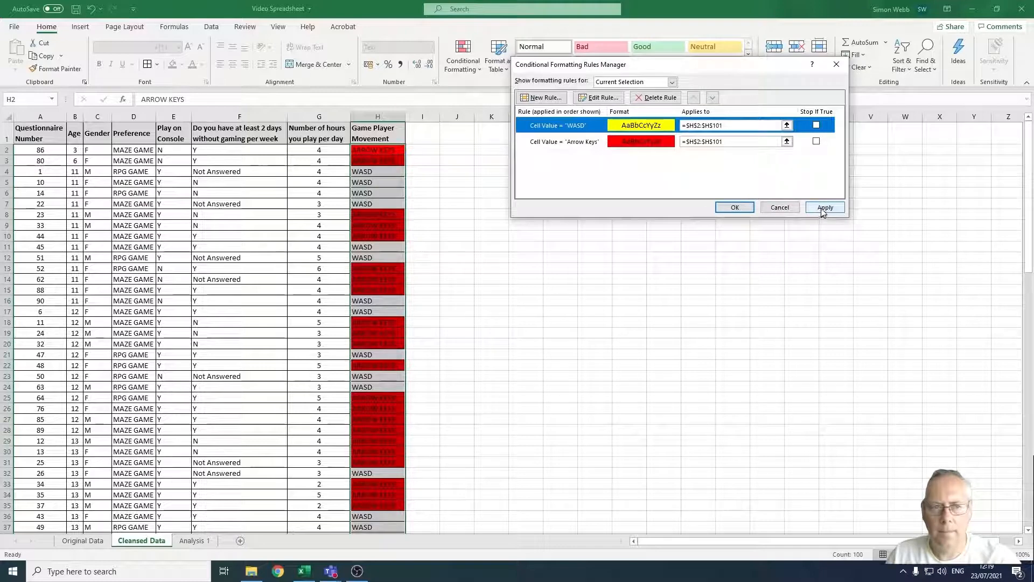
{"action": "left_click", "coordinate": [824, 206]}
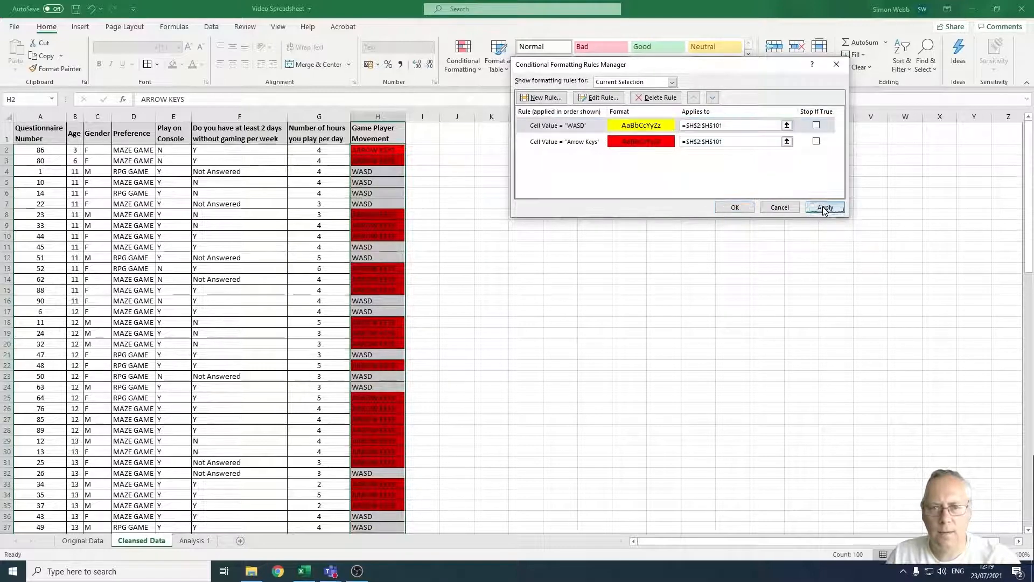
{"action": "left_click", "coordinate": [824, 207]}
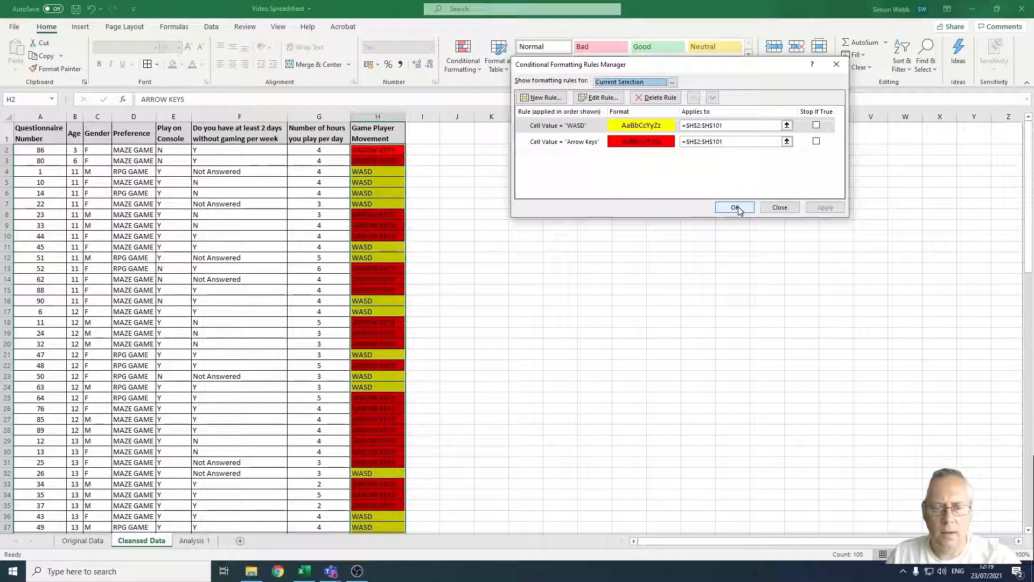
{"action": "left_click", "coordinate": [735, 207]}
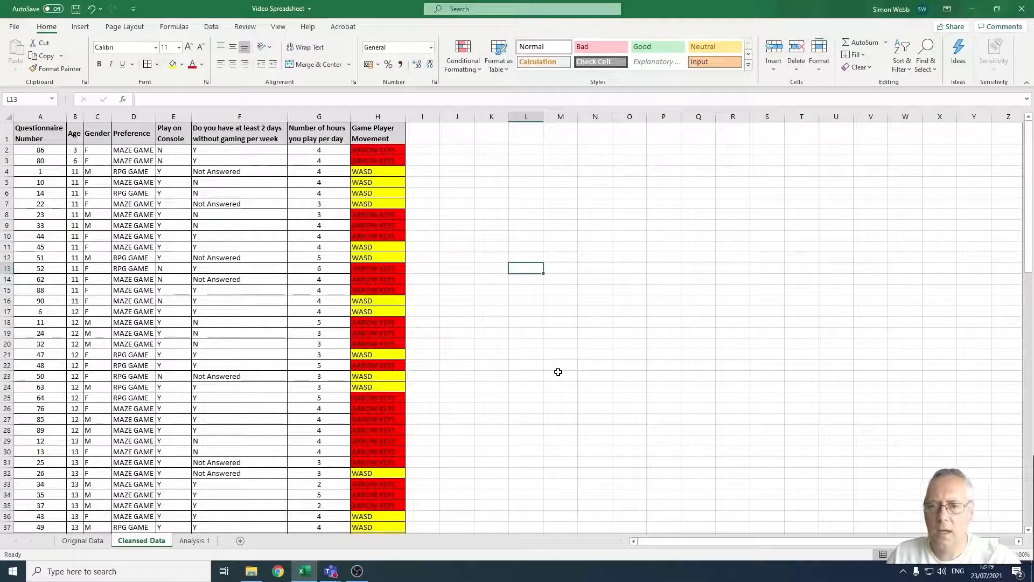
{"action": "scroll", "scroll_direction": "down", "scroll_amount": 3}
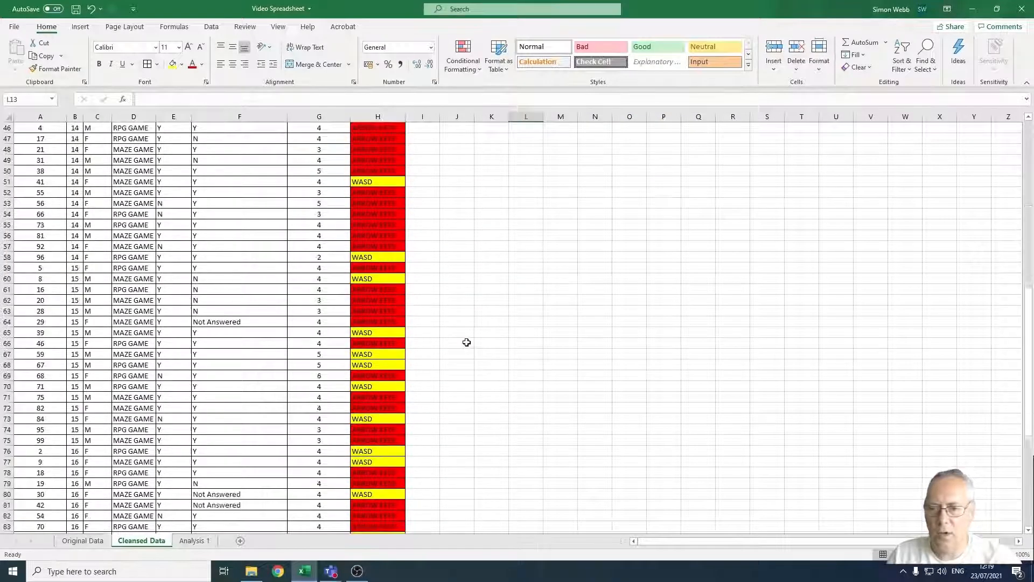
{"action": "scroll", "scroll_direction": "down", "scroll_amount": 3}
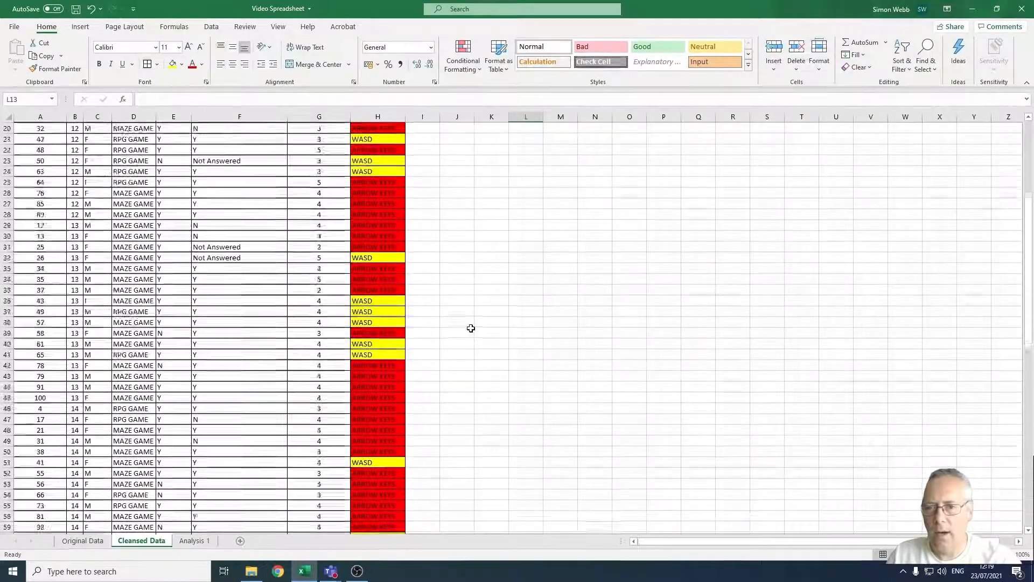
{"action": "scroll", "scroll_direction": "up", "scroll_amount": 3}
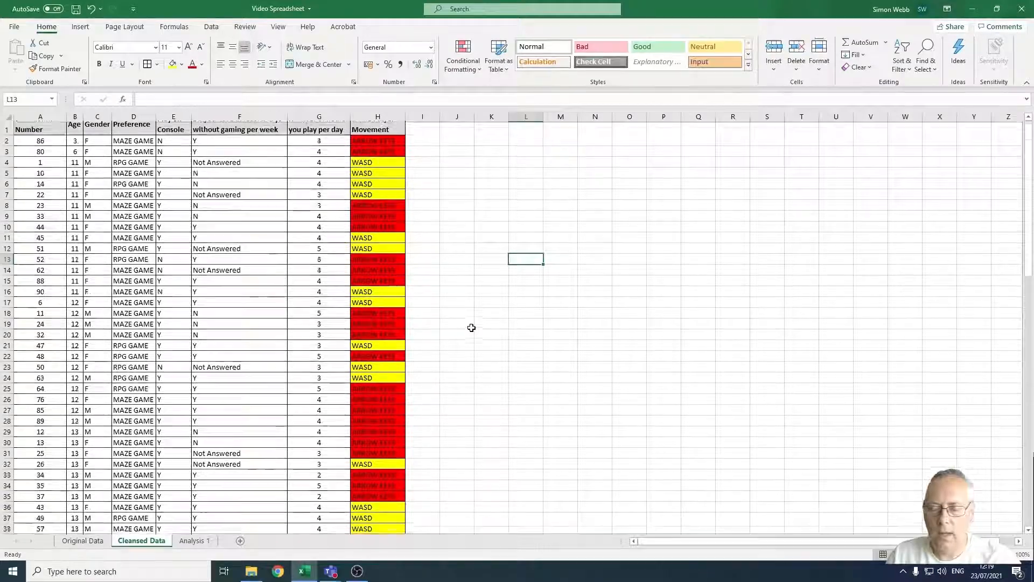
{"action": "scroll", "scroll_direction": "down", "scroll_amount": 3}
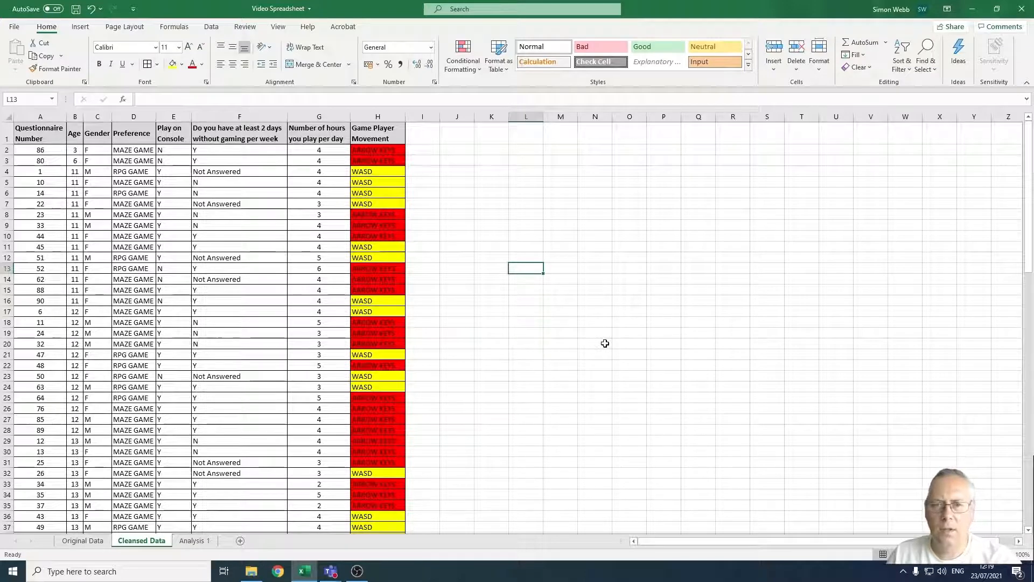
{"action": "mouse_move", "coordinate": [632, 333]}
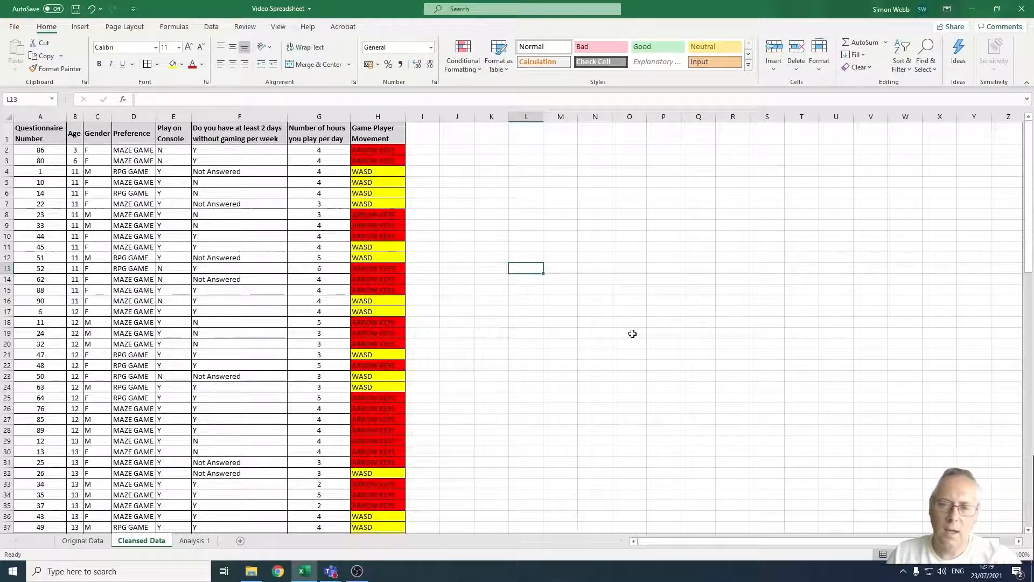